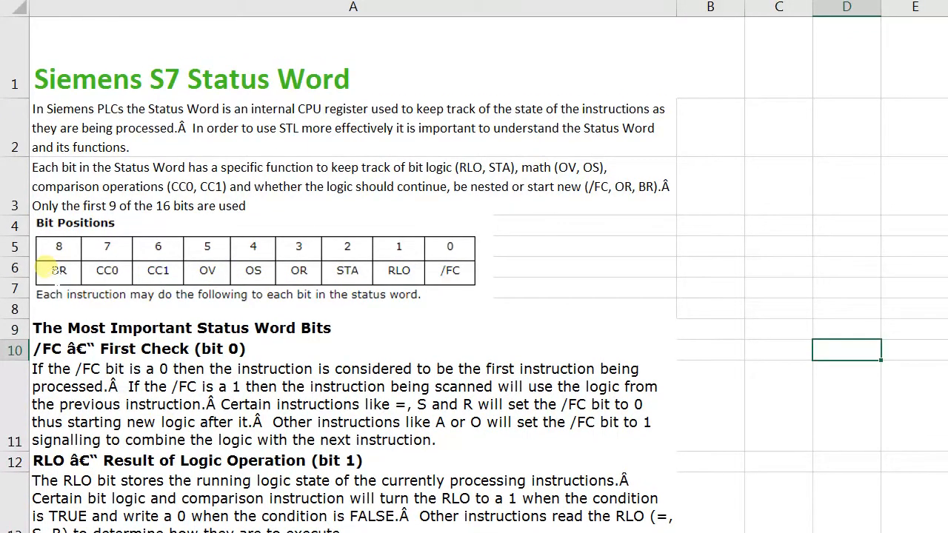
- Show FC1's Network 1 in STL and restart online monitoring to see RLO, STA and status word values
scroll("down", 3)
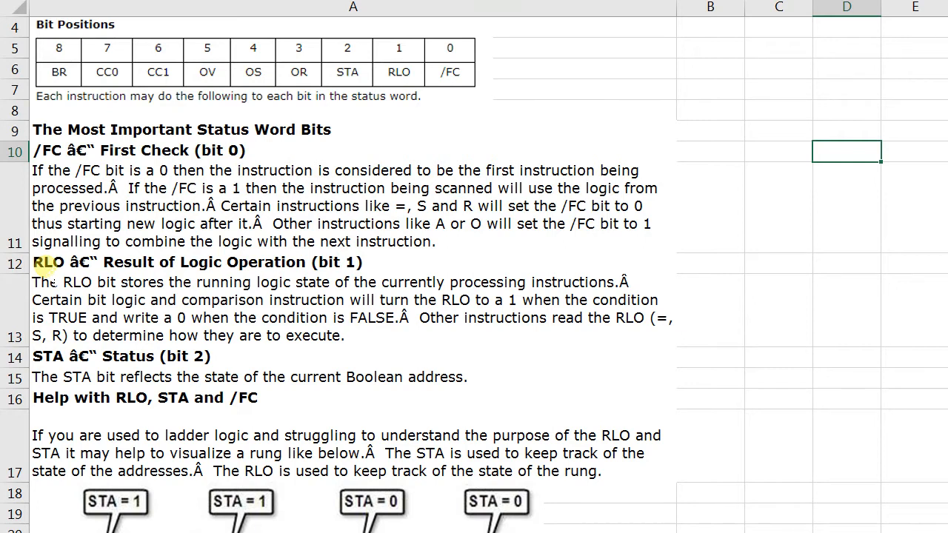
scroll("down", 3)
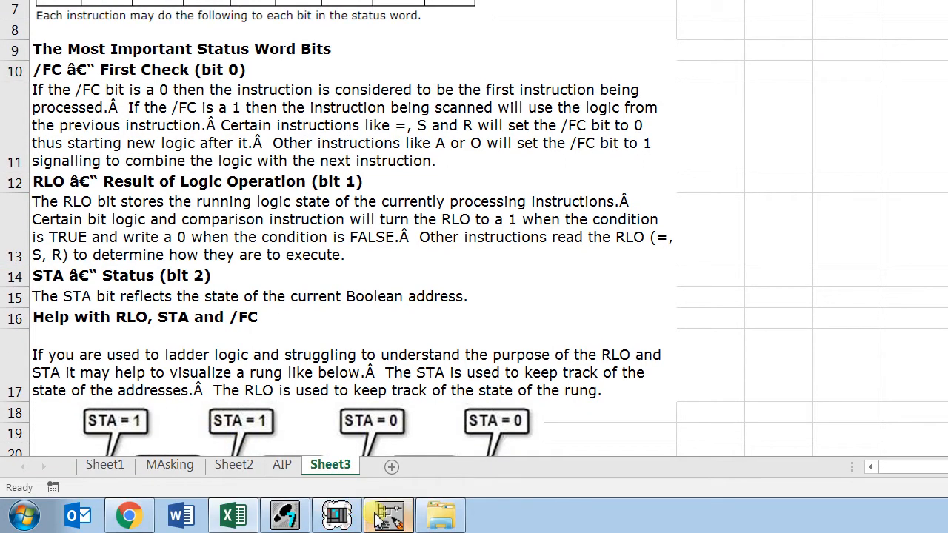
left_click(388, 515)
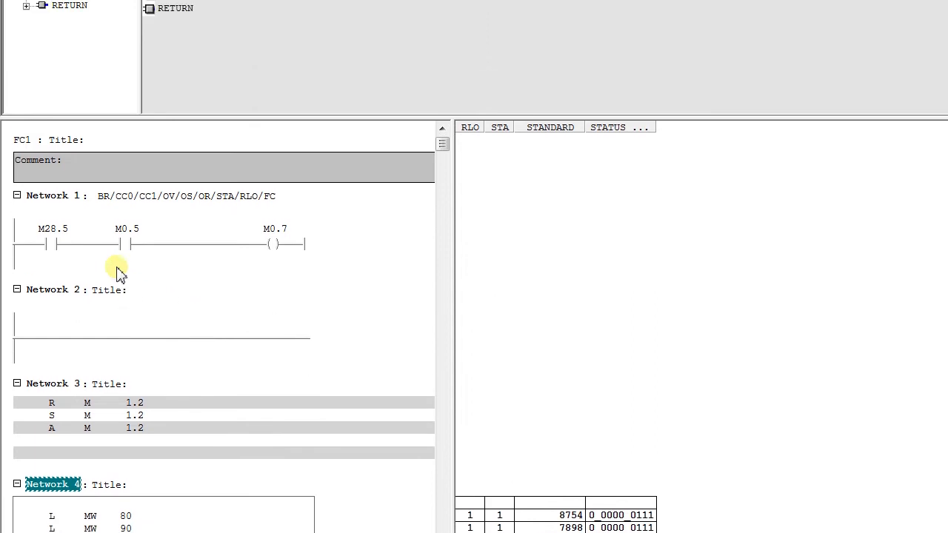
left_click(285, 52)
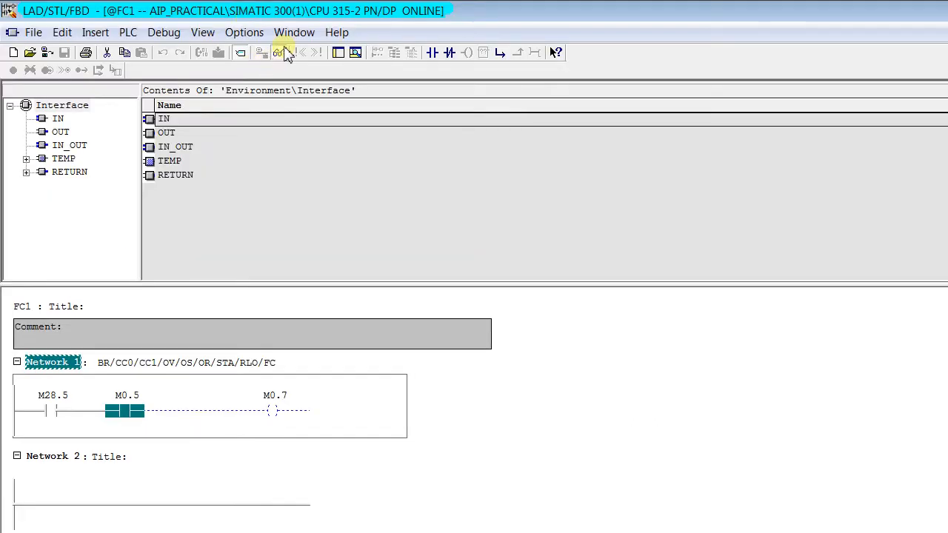
left_click(282, 52)
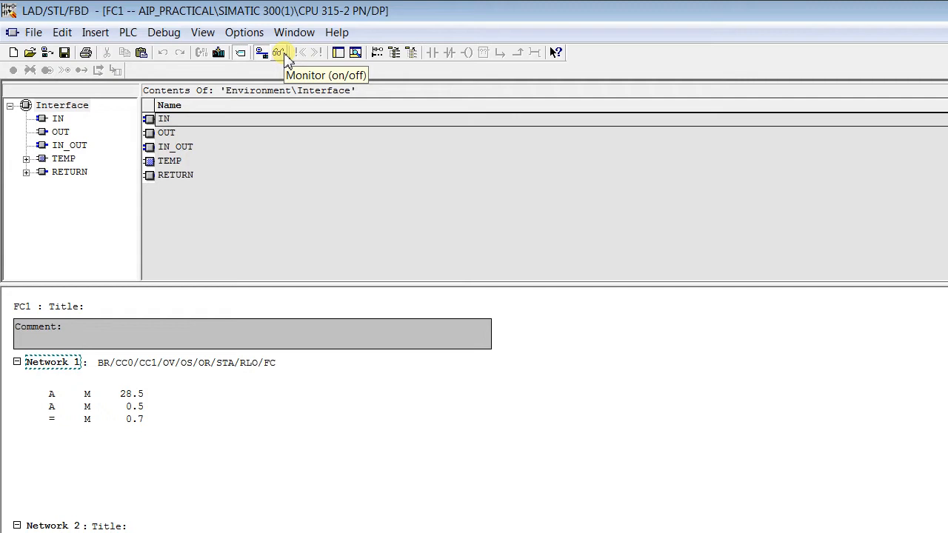
left_click(278, 52)
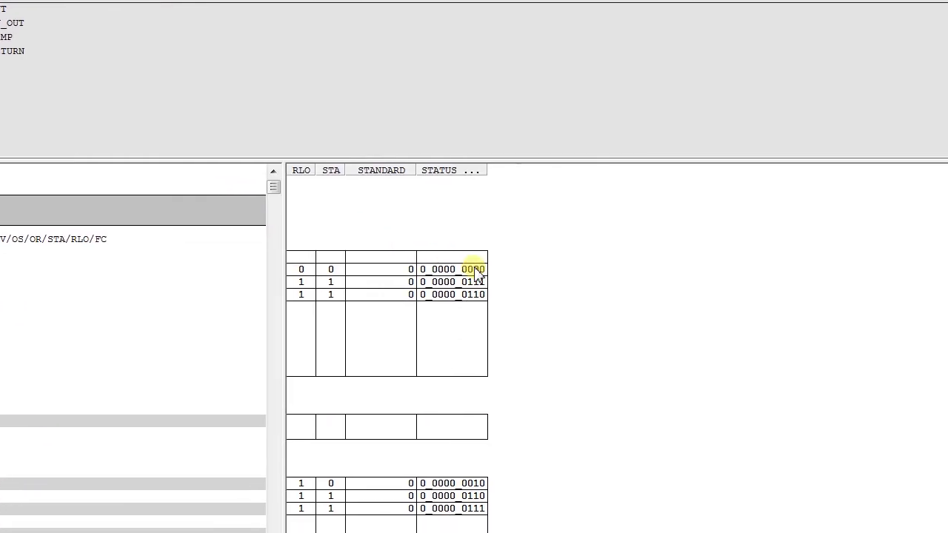
scroll("up", 3)
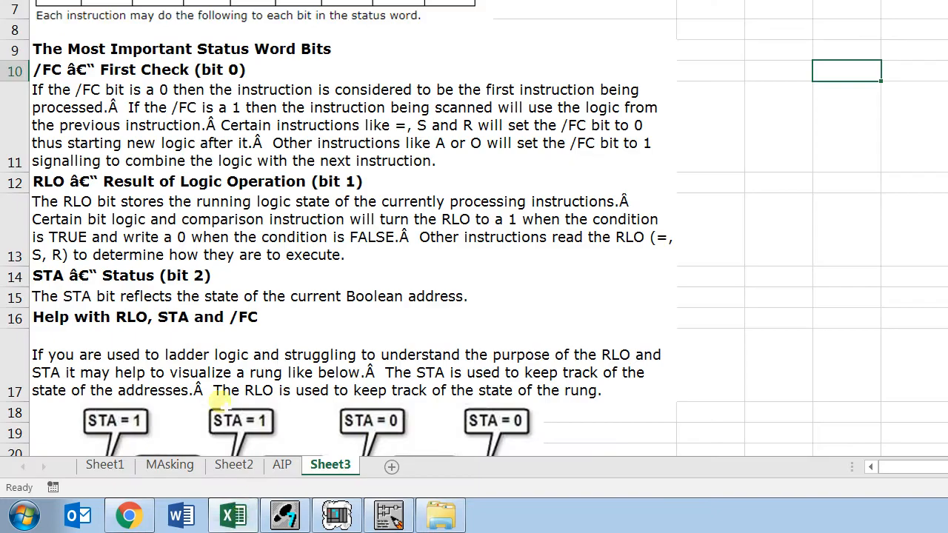
scroll("down", 3)
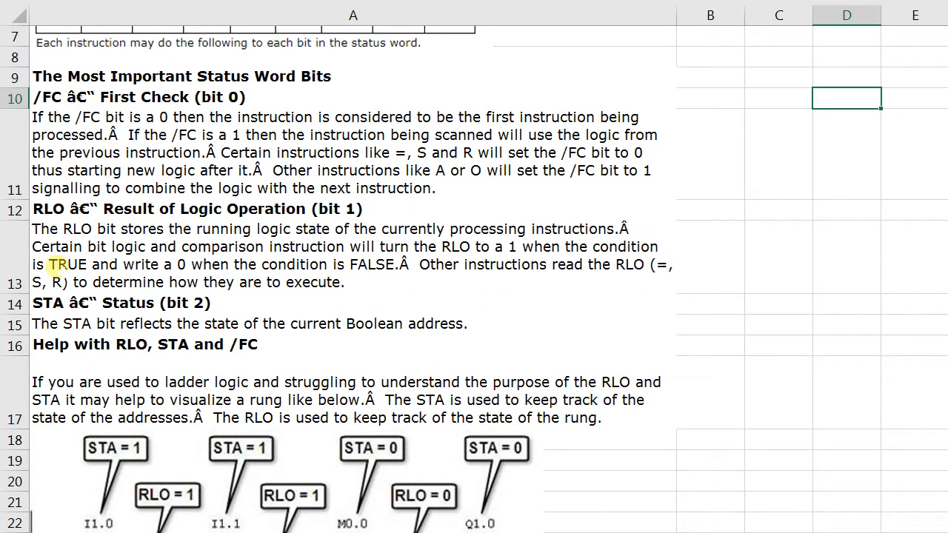
scroll("down", 3)
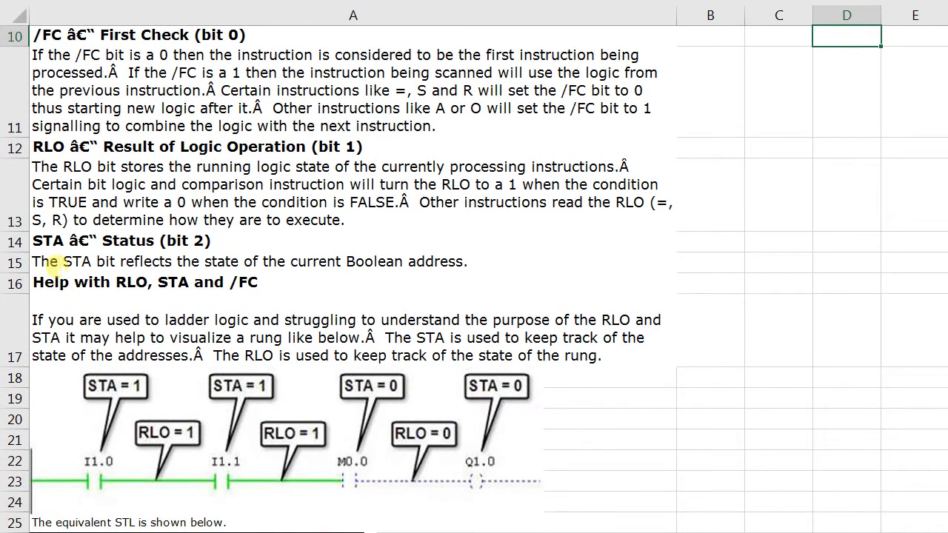
scroll("down", 3)
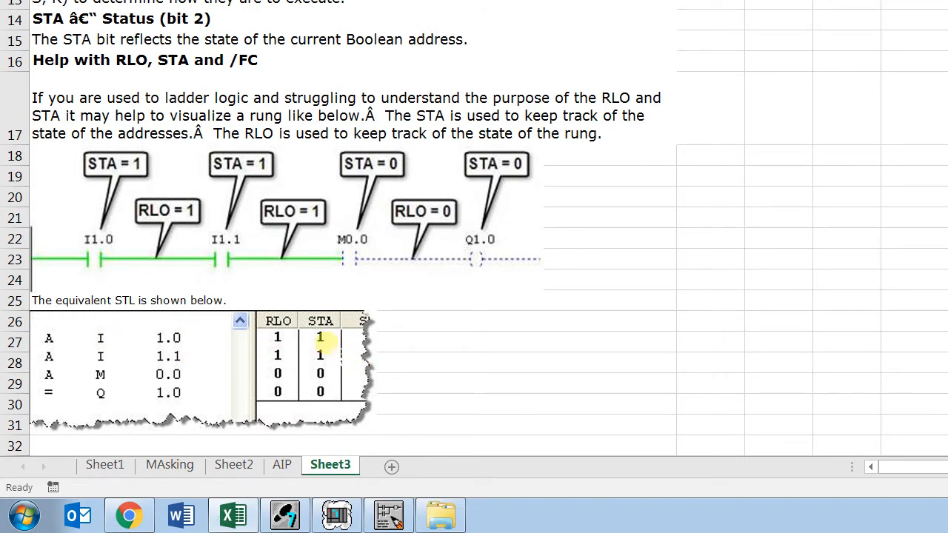
left_click(278, 338)
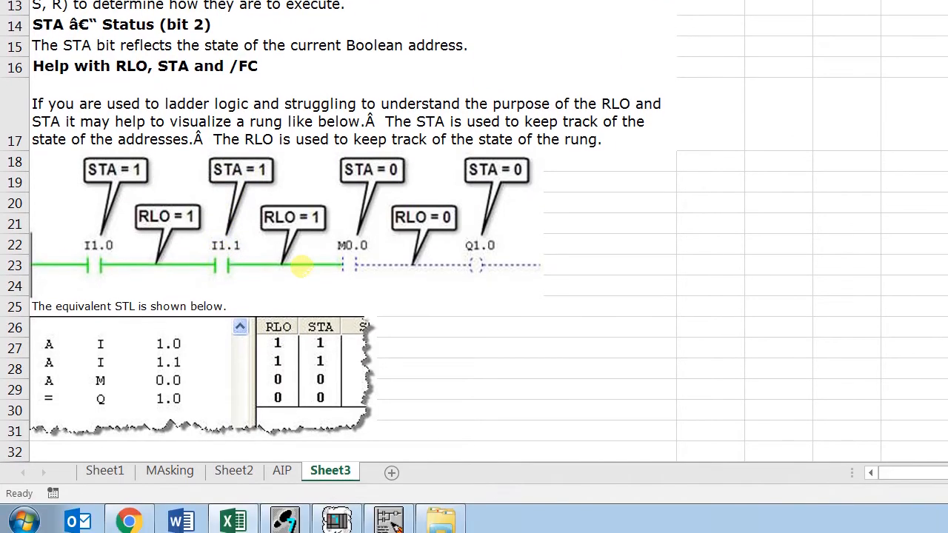
scroll("up", 3)
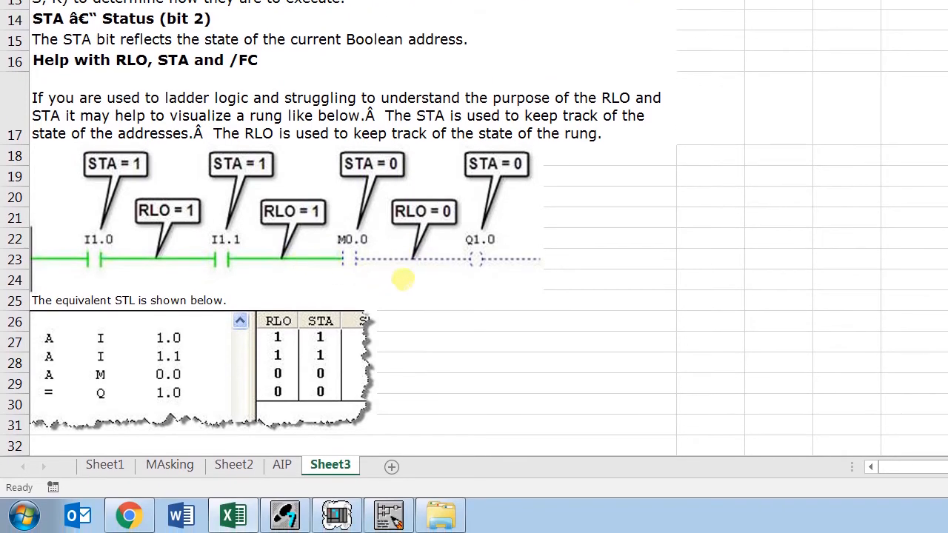
mouse_move(423, 504)
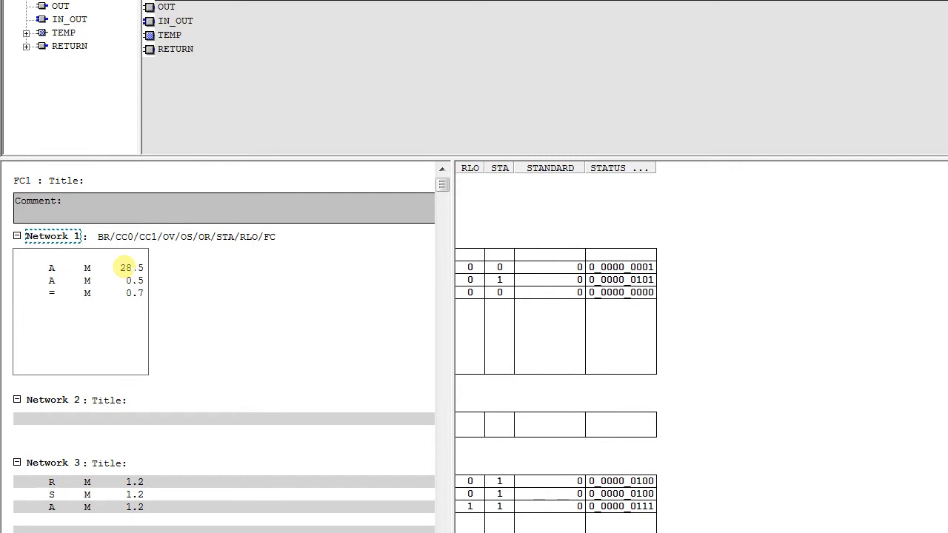
- Force M28.5 to 1 in STL, then show FC1's Network 1 as a ladder rung
right_click(124, 267)
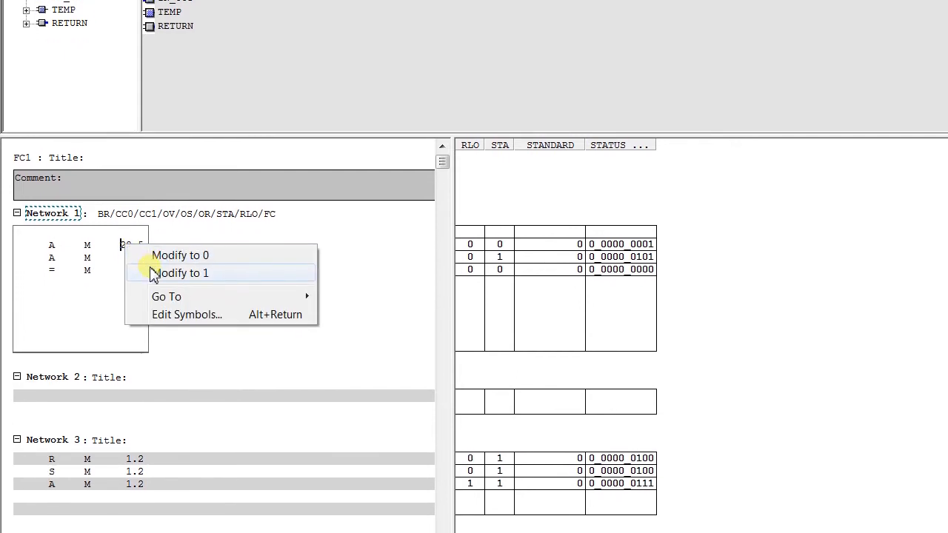
left_click(182, 272)
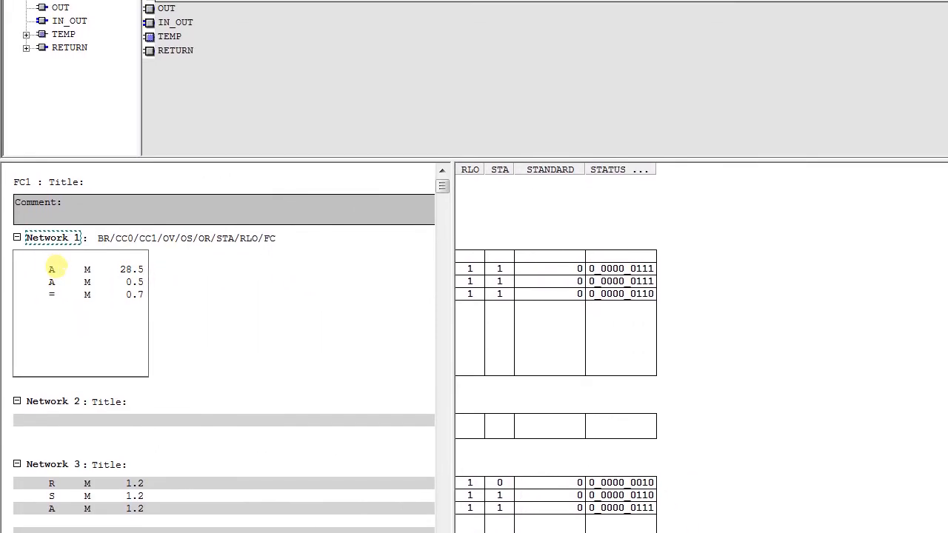
left_click(201, 32)
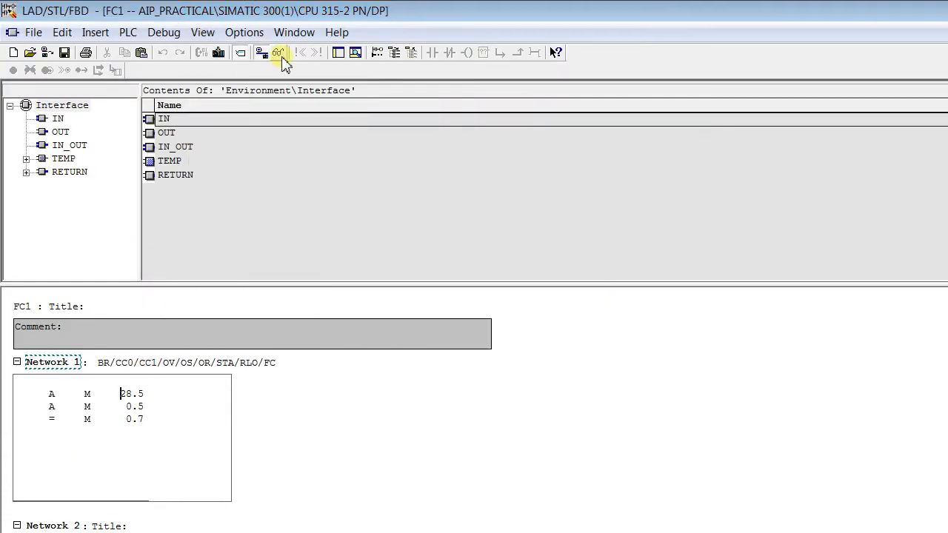
left_click(278, 52)
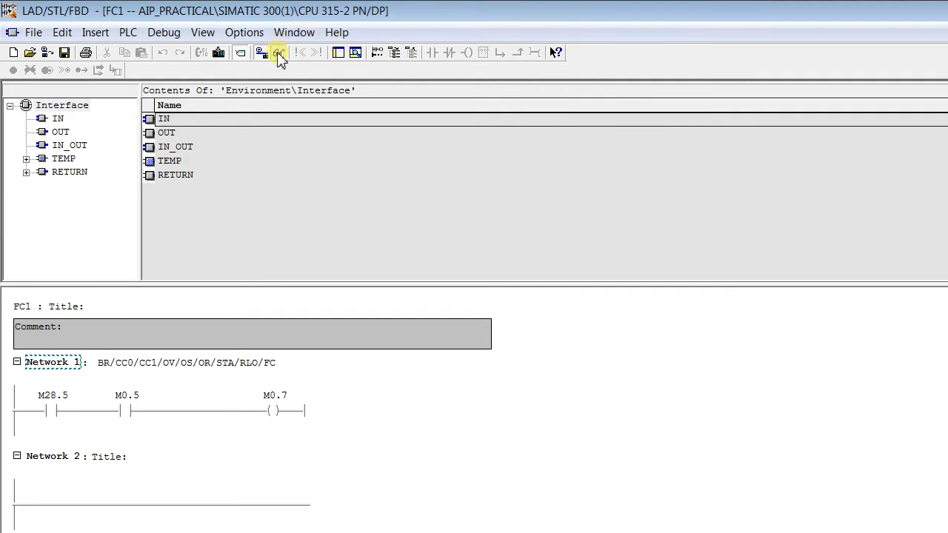
scroll("down", 3)
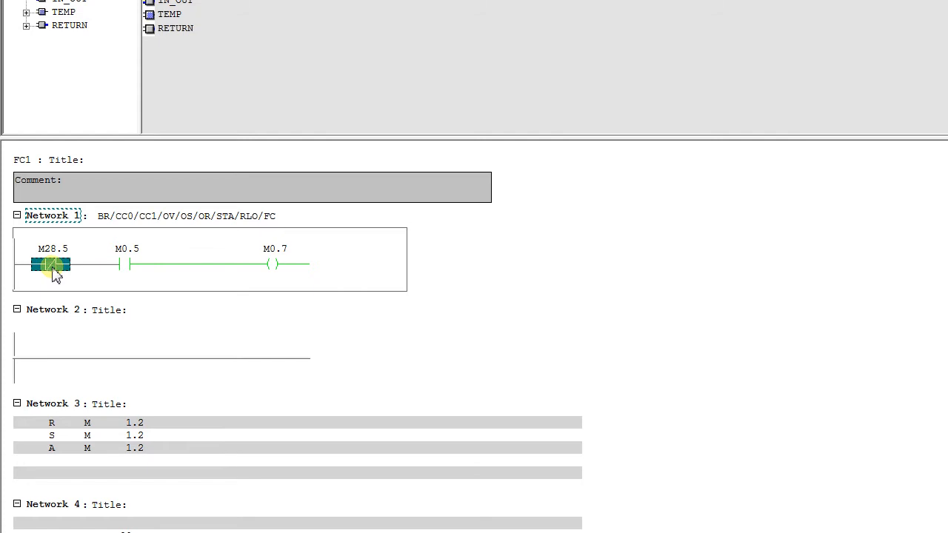
- Set contact M28.5 to 1 again so the monitored ladder rung appears energised
right_click(50, 265)
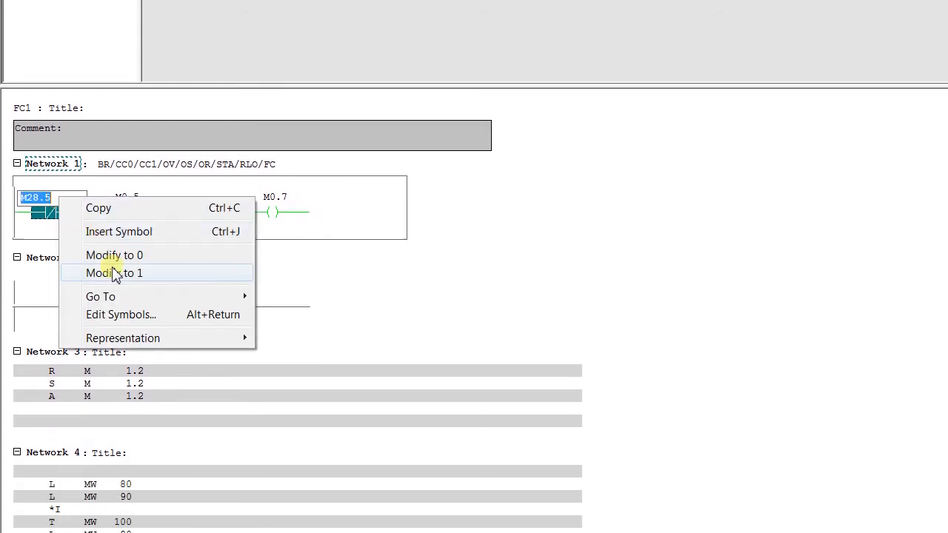
left_click(113, 273)
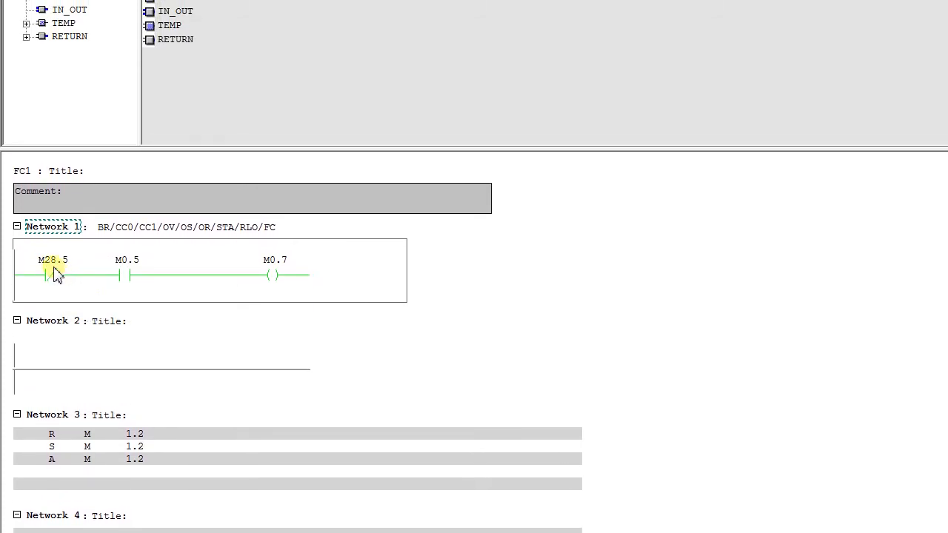
left_click(51, 274)
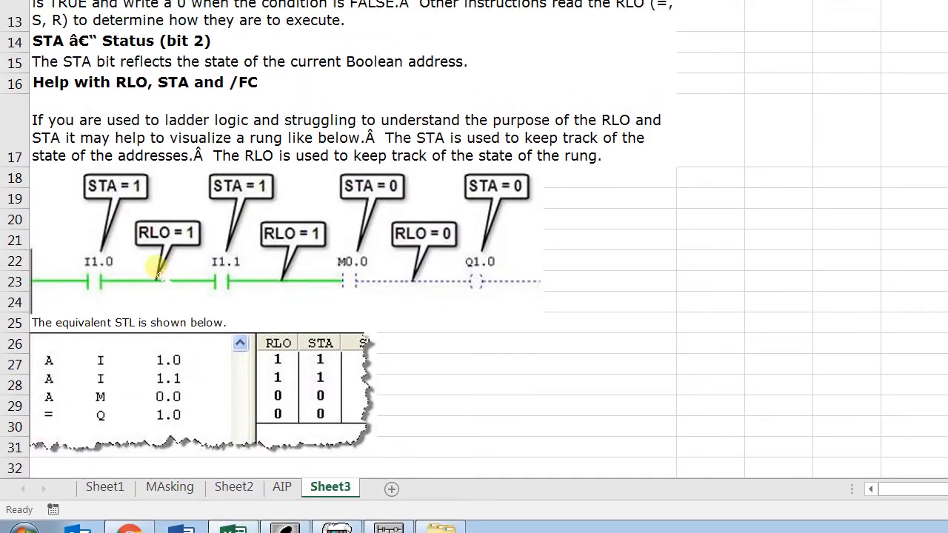
scroll("down", 3)
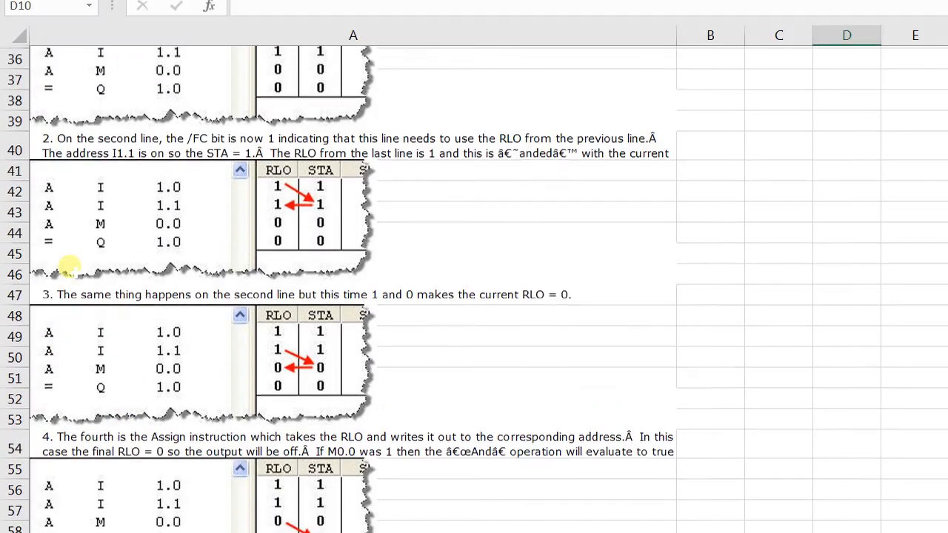
scroll("up", 3)
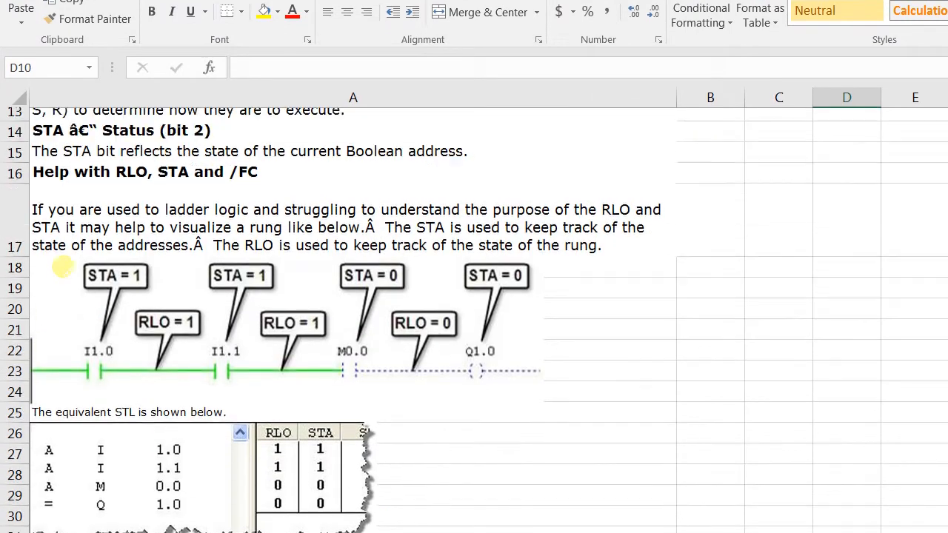
scroll("up", 3)
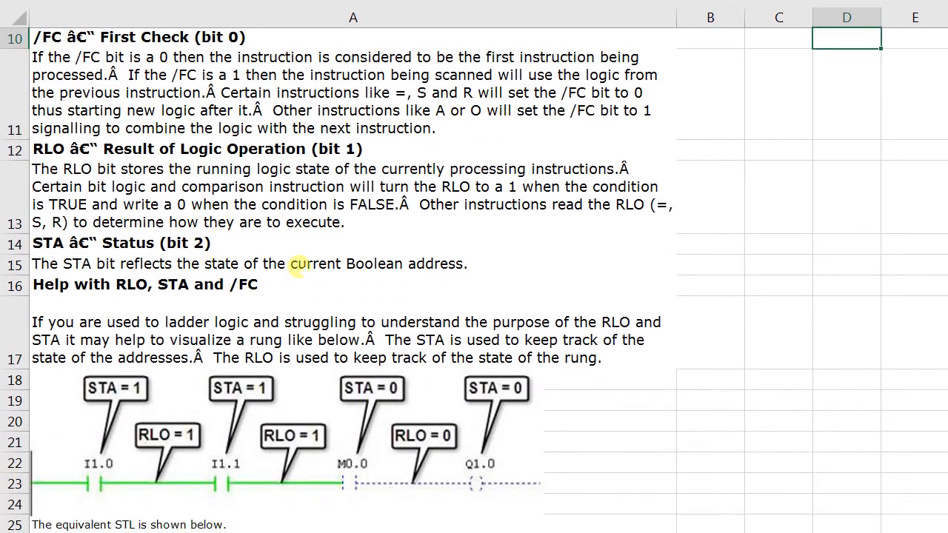
scroll("down", 3)
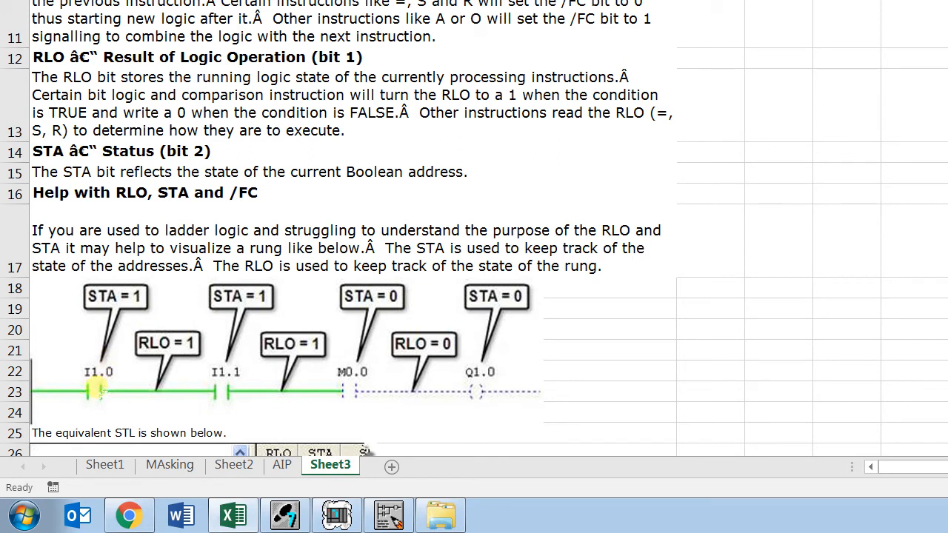
scroll("down", 3)
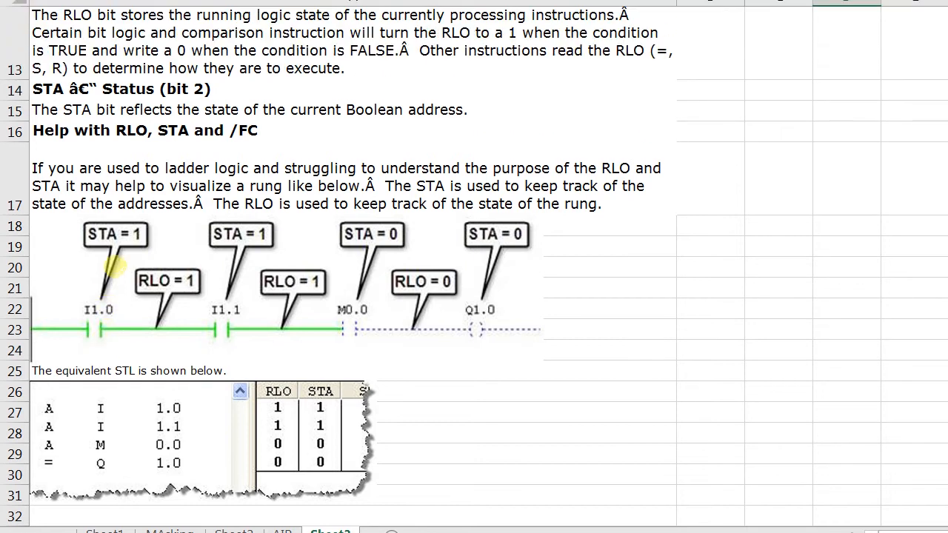
scroll("down", 3)
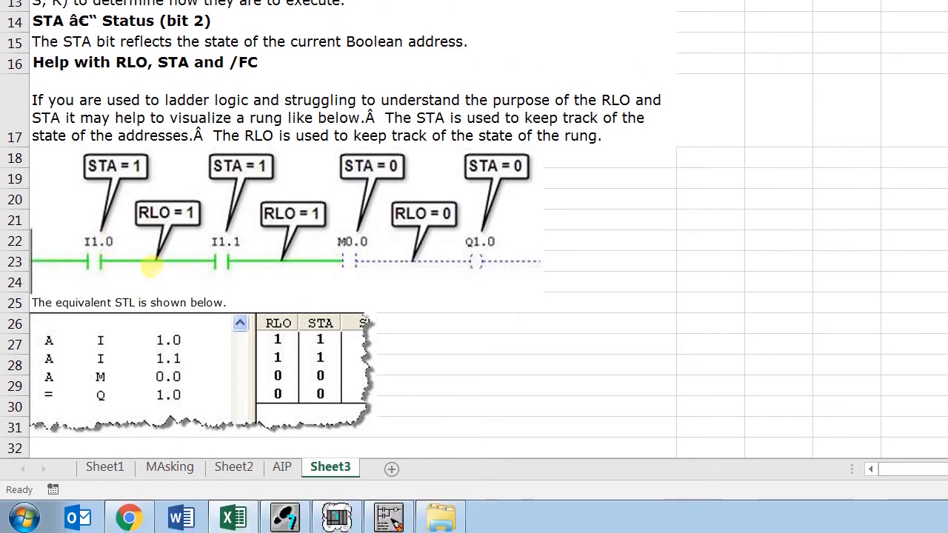
scroll("down", 3)
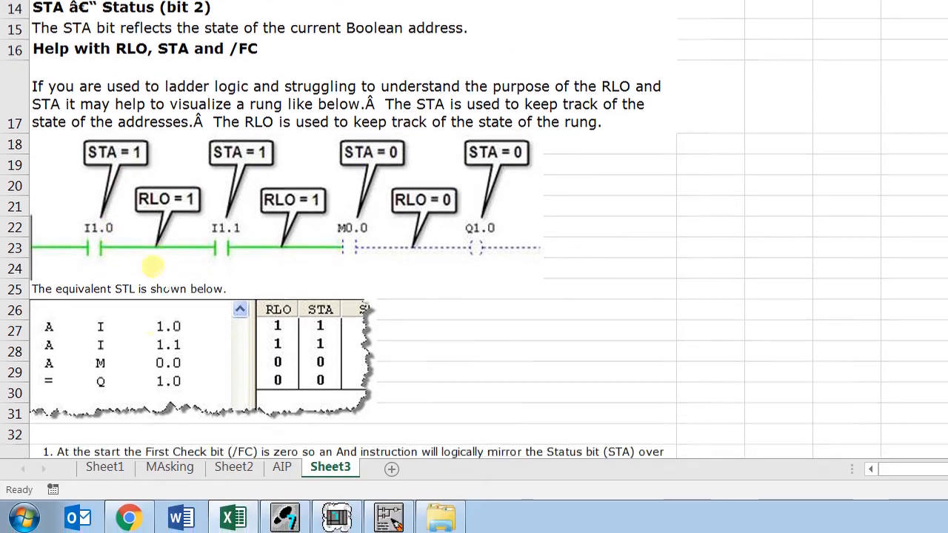
scroll("down", 3)
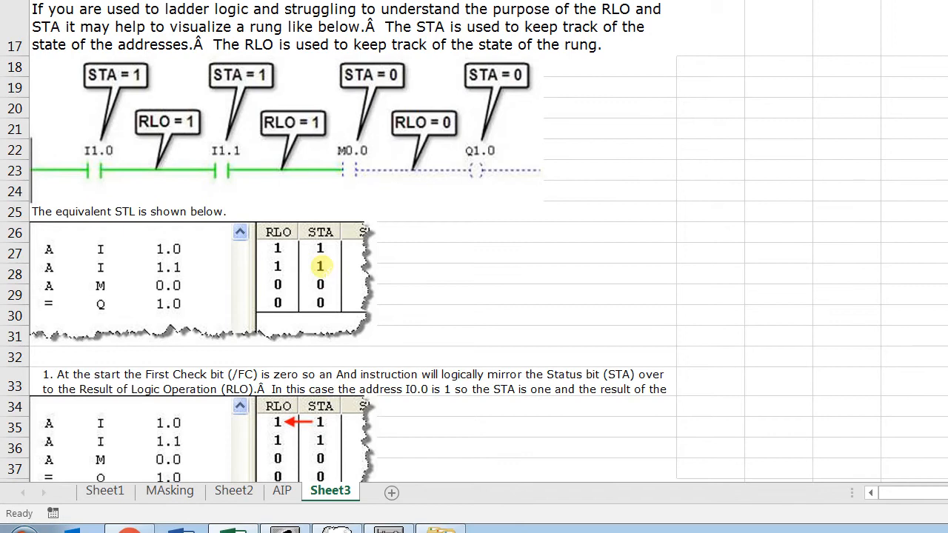
scroll("down", 3)
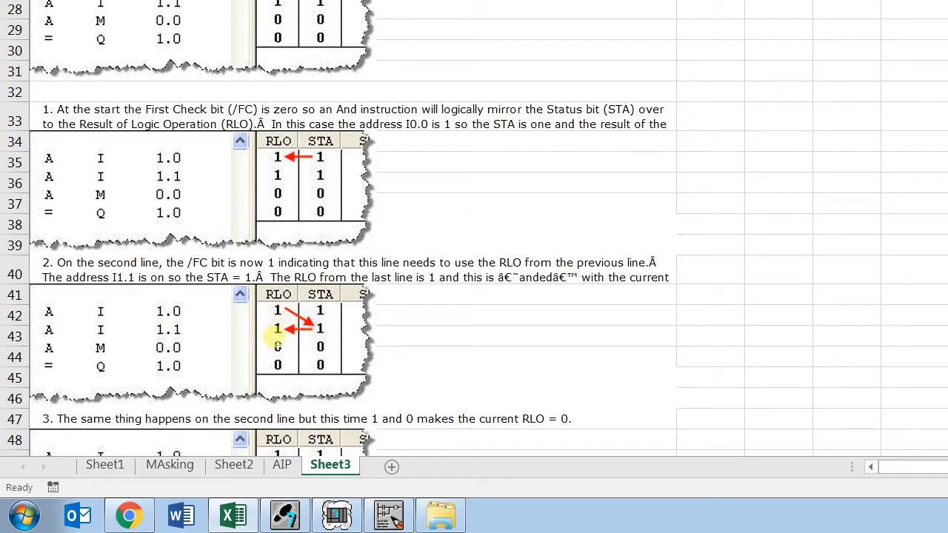
left_click(388, 515)
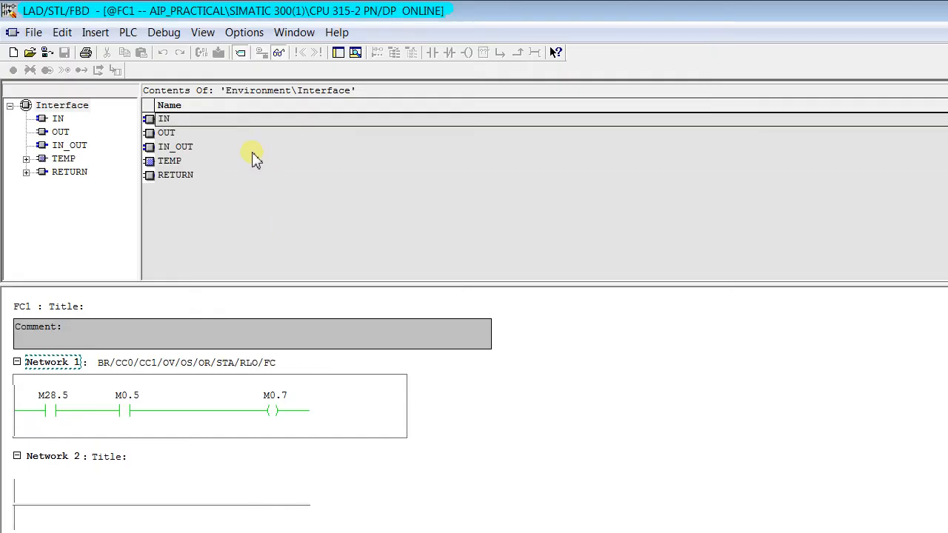
- Scroll FC1 down past Network 1 to Networks 3 and 4
scroll("down", 3)
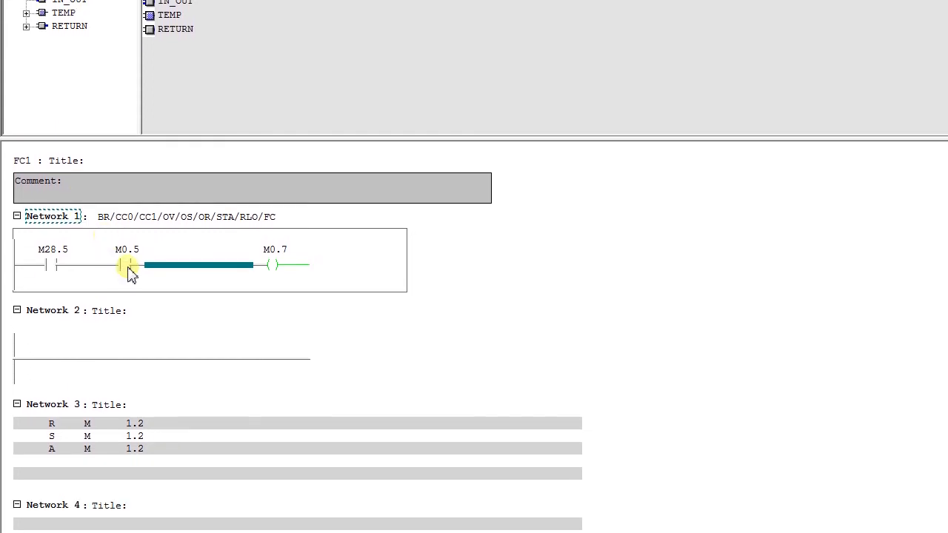
mouse_move(234, 514)
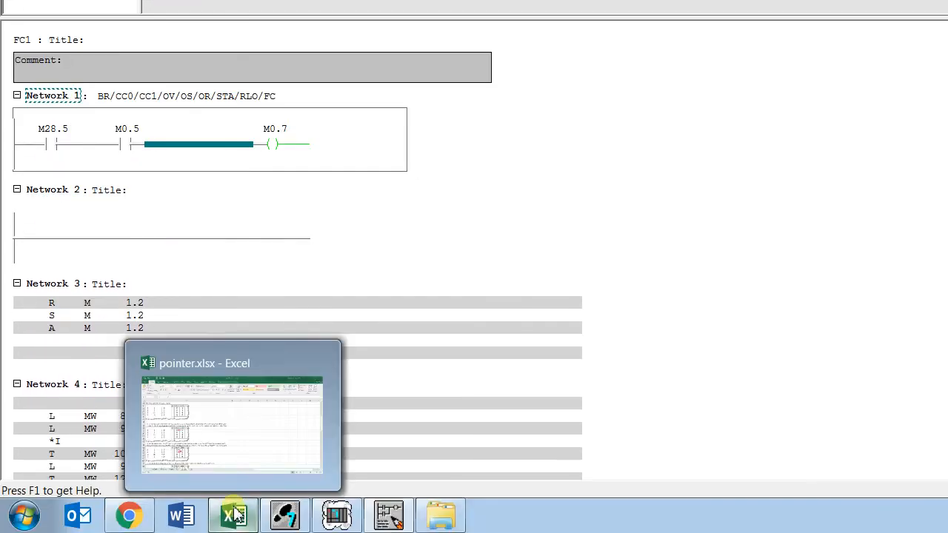
- Return to pointer.xlsx and scroll Sheet3 to the Other Status Bits section (OR, OS, OV, CC0/CC1)
left_click(233, 414)
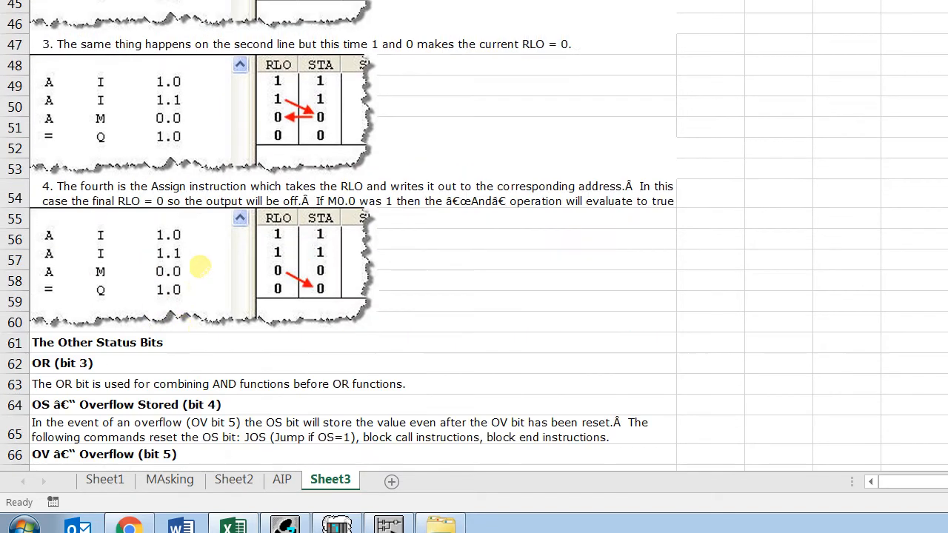
scroll("down", 3)
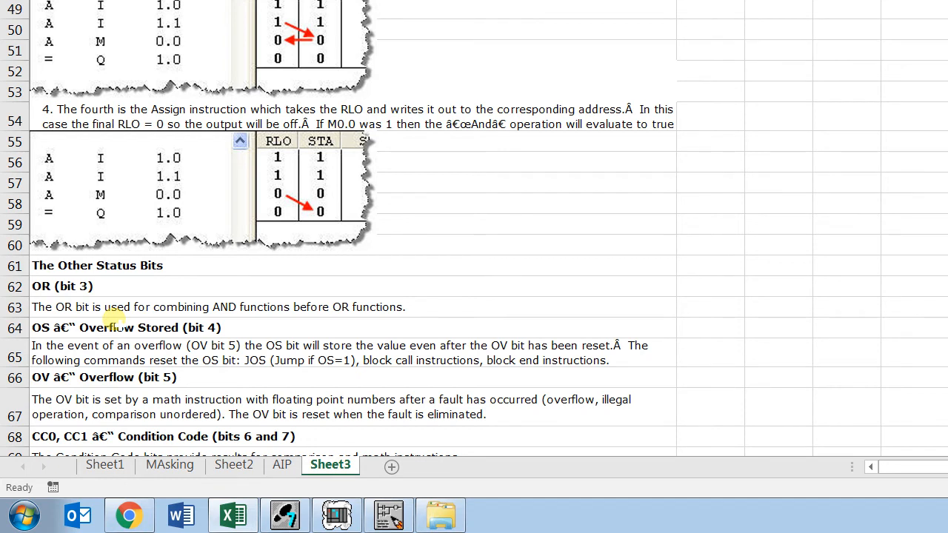
scroll("down", 3)
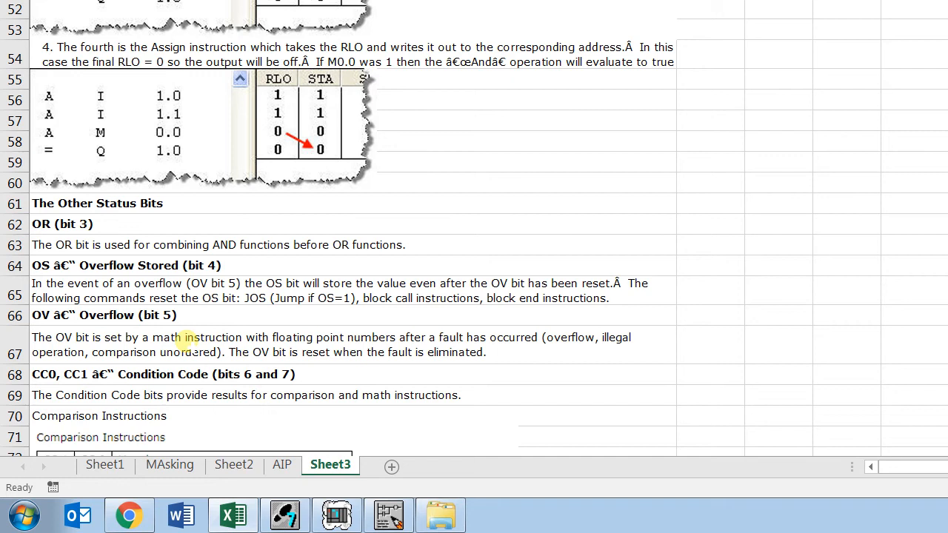
scroll("down", 3)
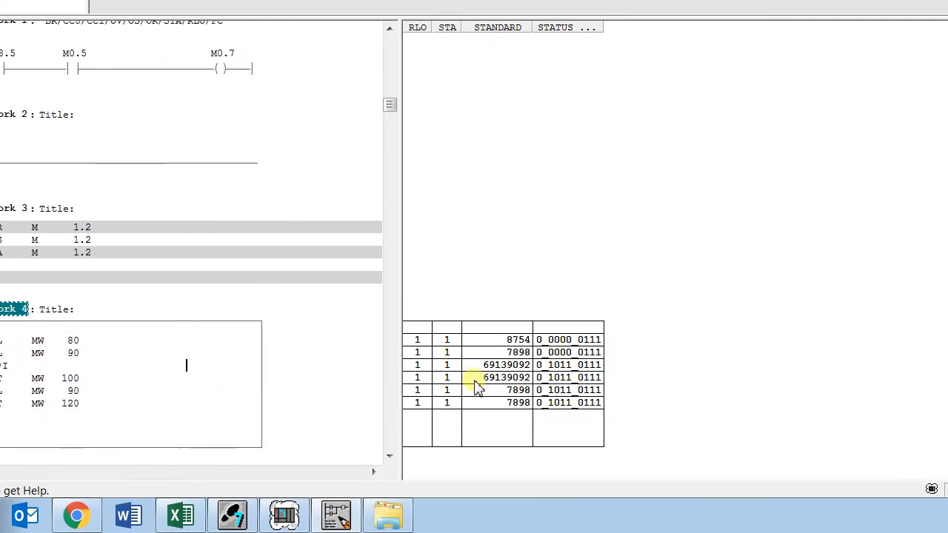
- Modify MW80 in Network 4 to 7548 so the monitored multiplication shows the new result
right_click(125, 352)
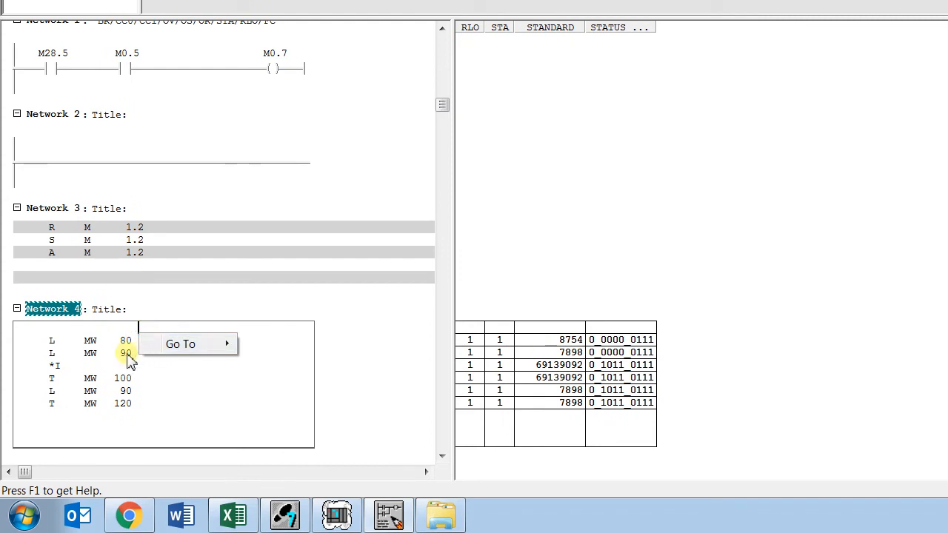
left_click(161, 353)
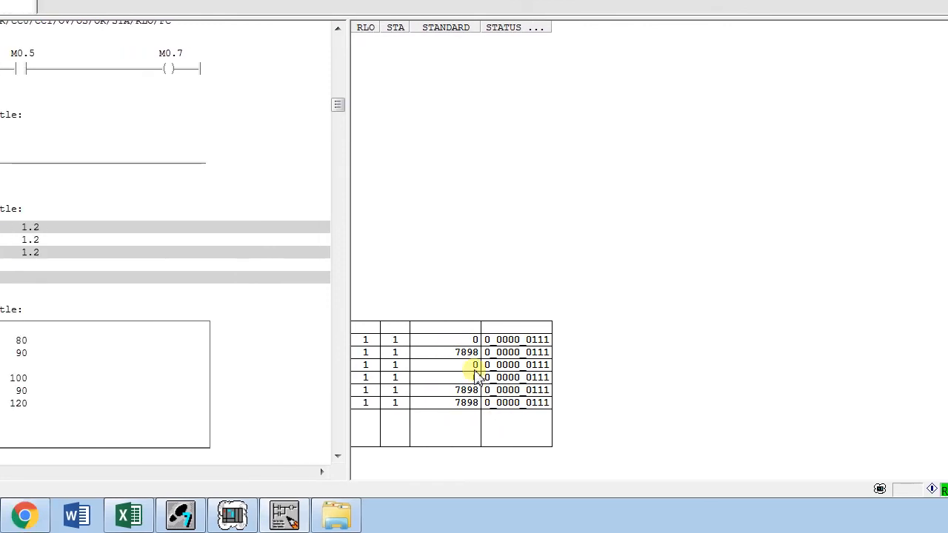
right_click(124, 339)
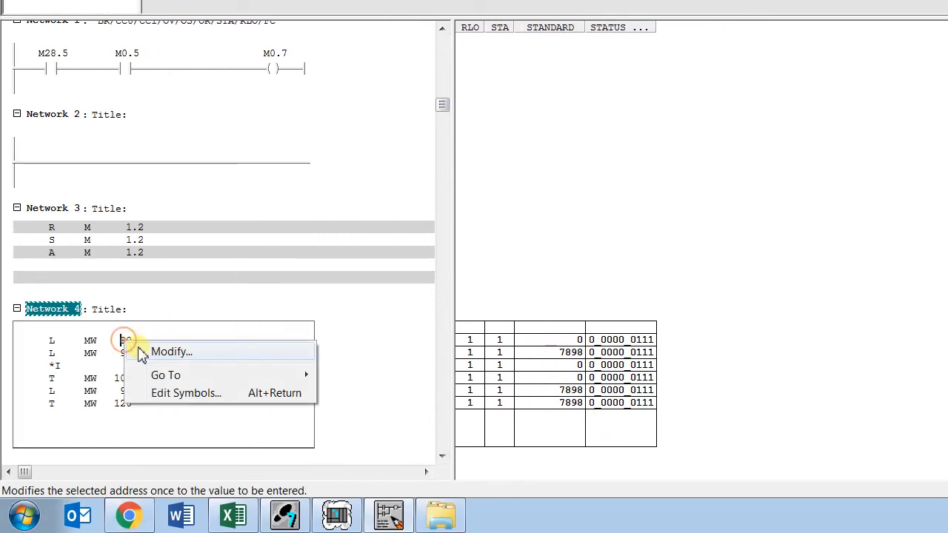
left_click(172, 353)
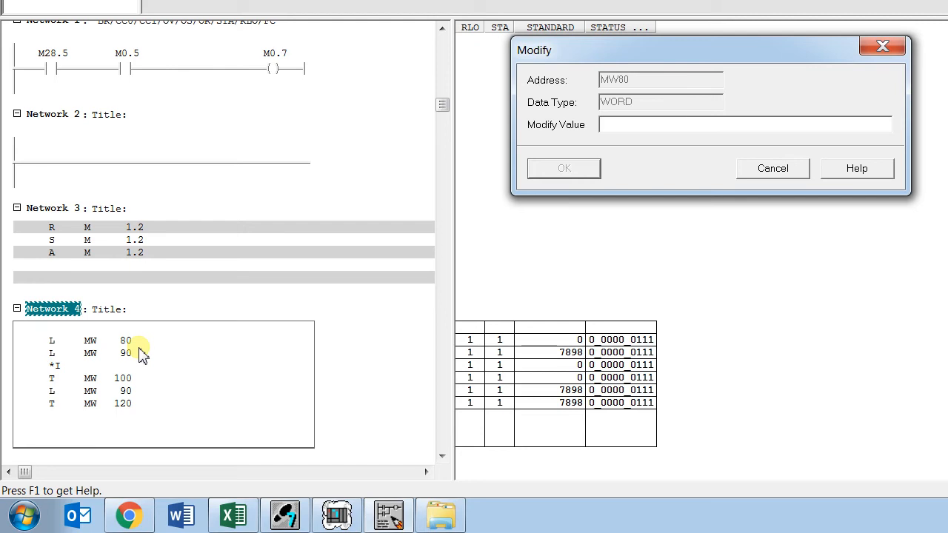
type("7548")
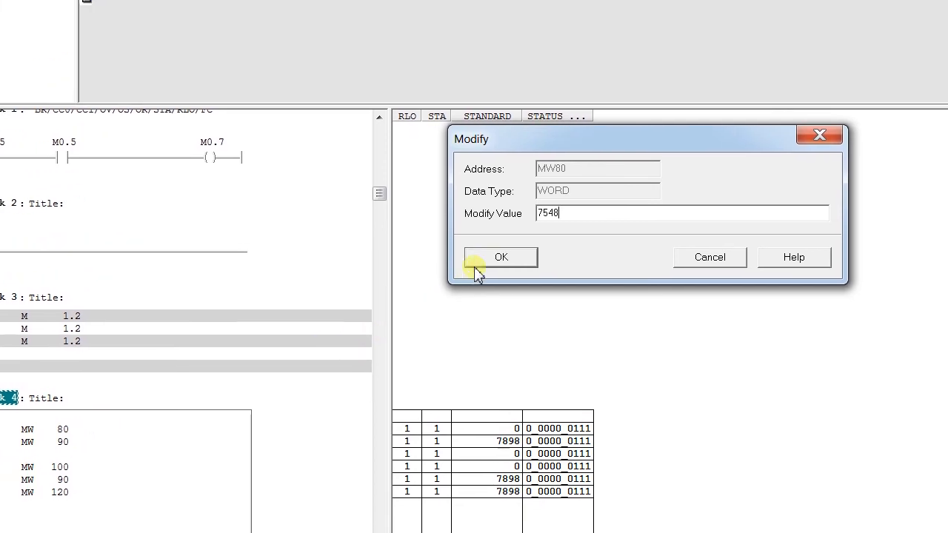
left_click(501, 258)
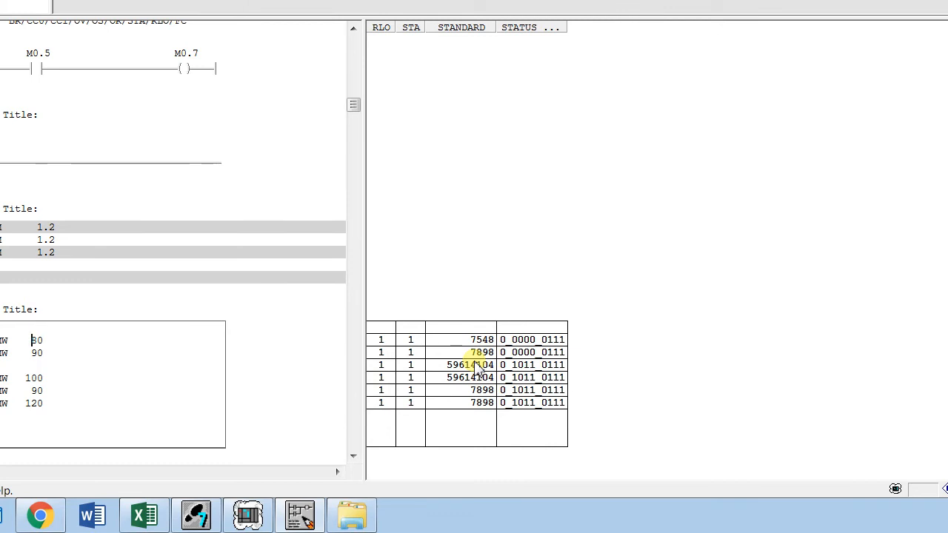
mouse_move(219, 515)
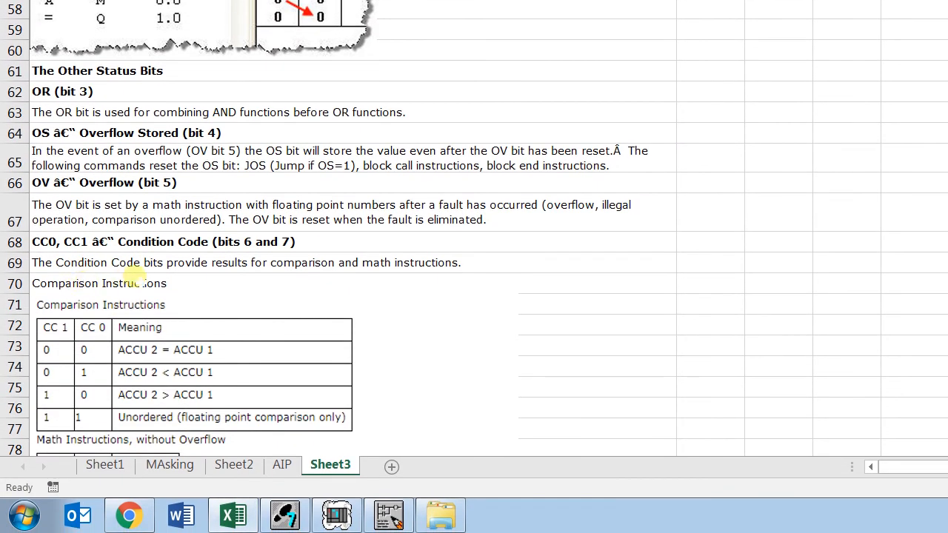
mouse_move(222, 277)
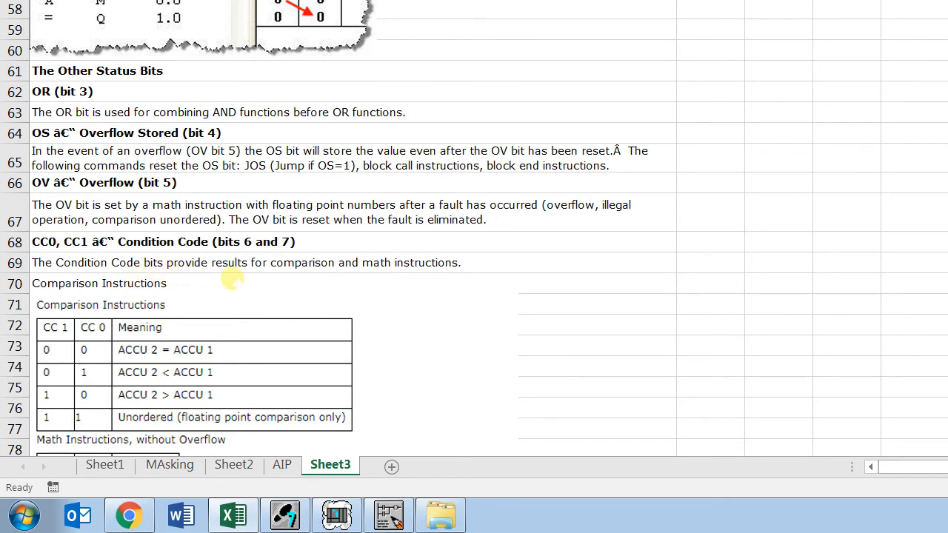
- Scroll Sheet3 past the CC0/CC1 condition code tables to the BR Binary Result (bit 8) section
scroll("down", 3)
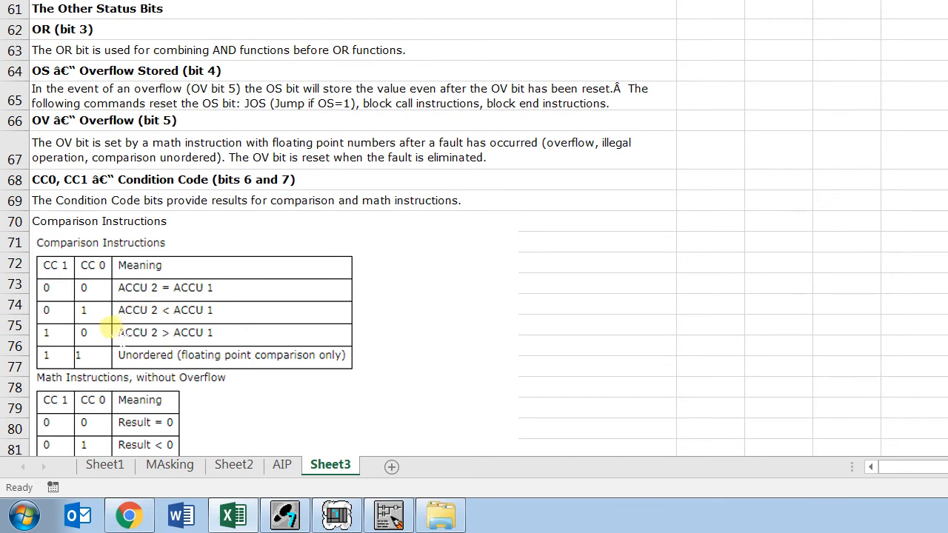
scroll("down", 3)
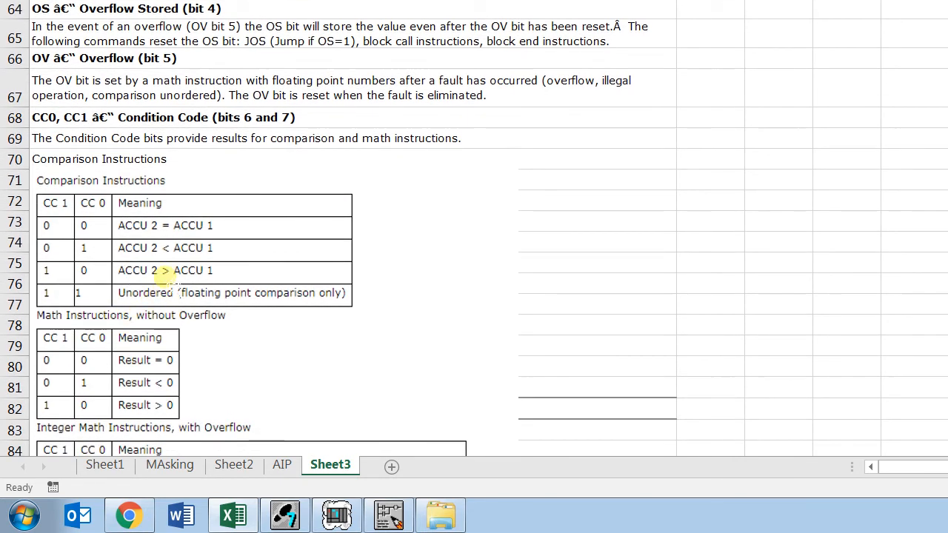
scroll("down", 3)
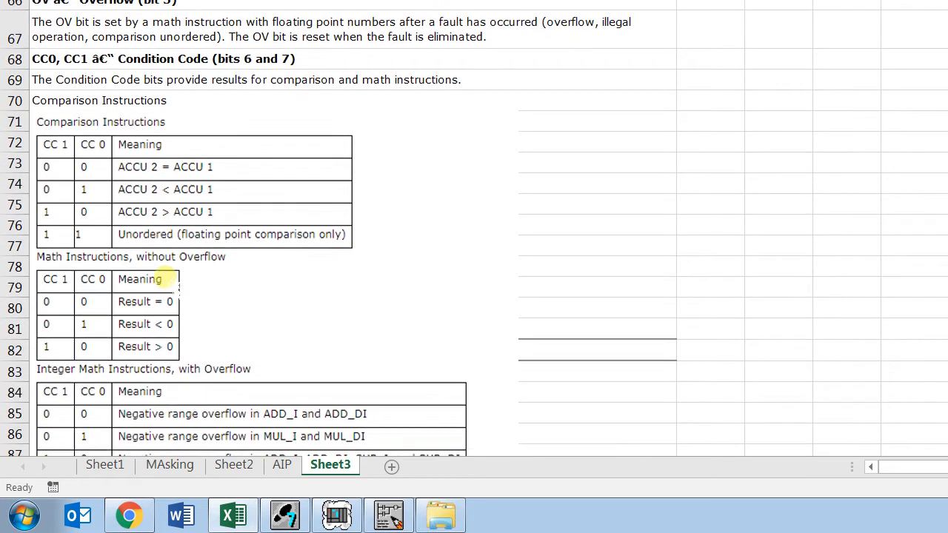
scroll("up", 3)
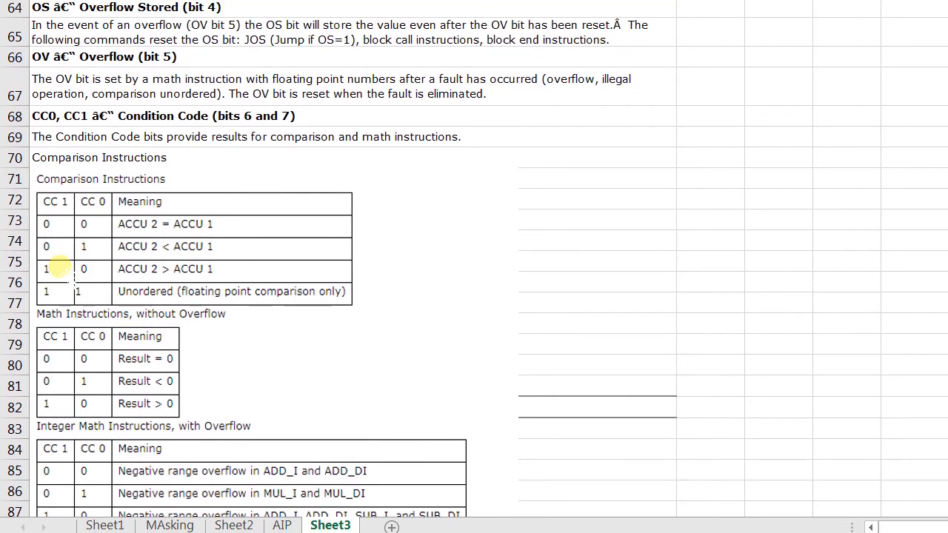
left_click(388, 516)
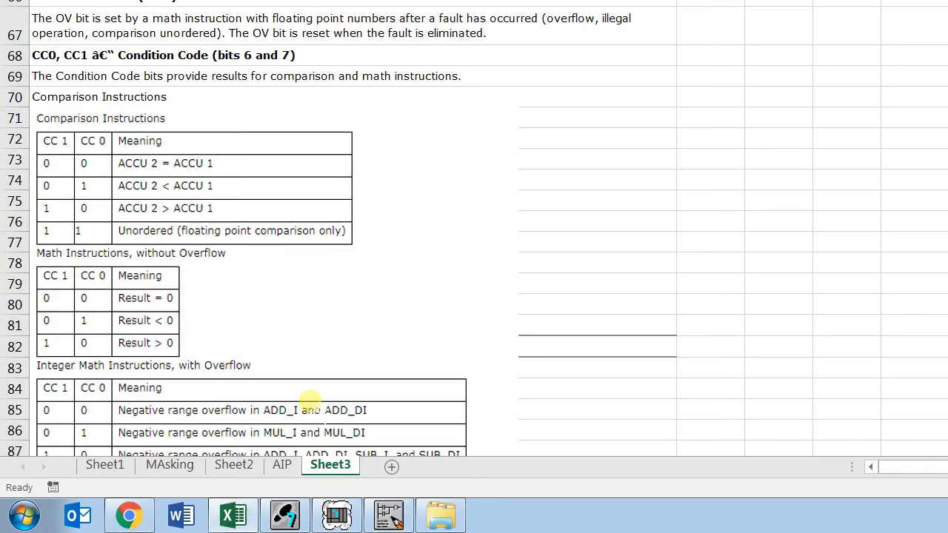
scroll("down", 3)
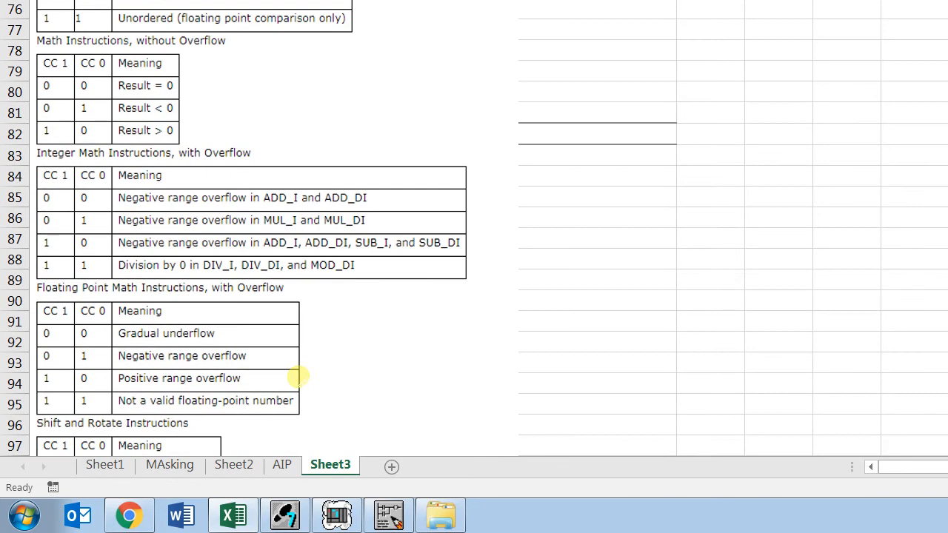
scroll("down", 3)
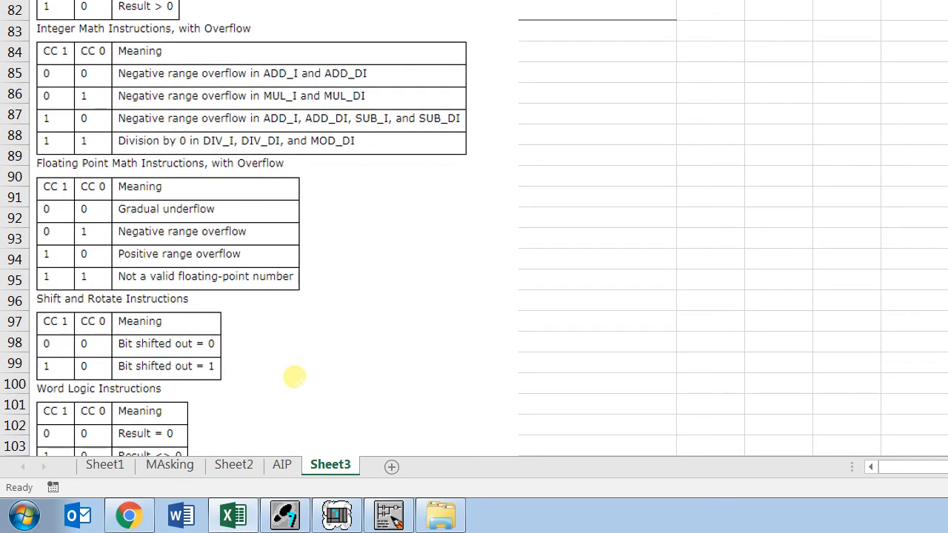
scroll("down", 3)
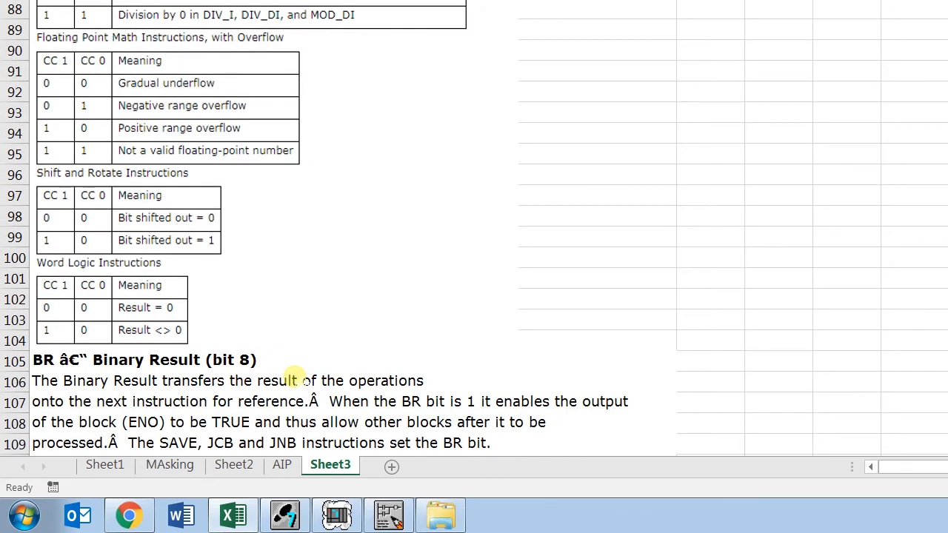
scroll("down", 3)
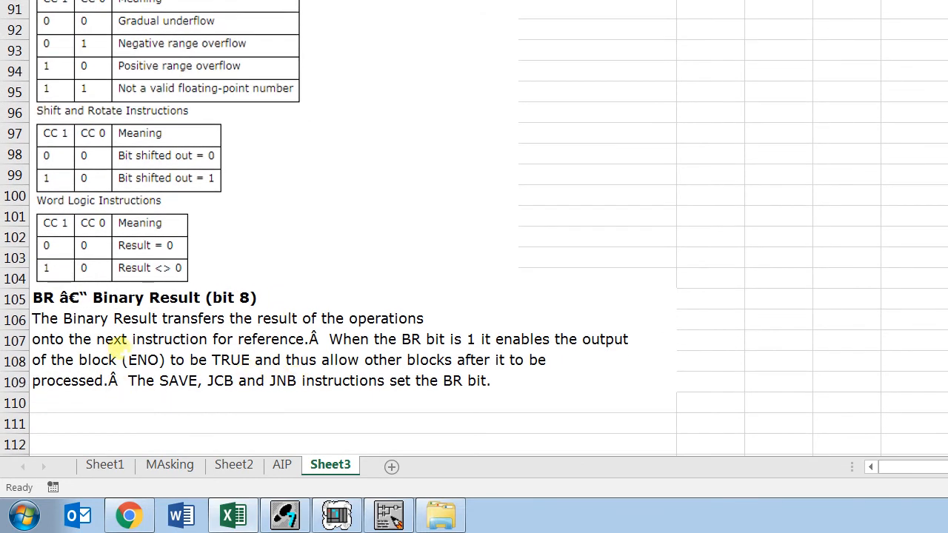
mouse_move(185, 333)
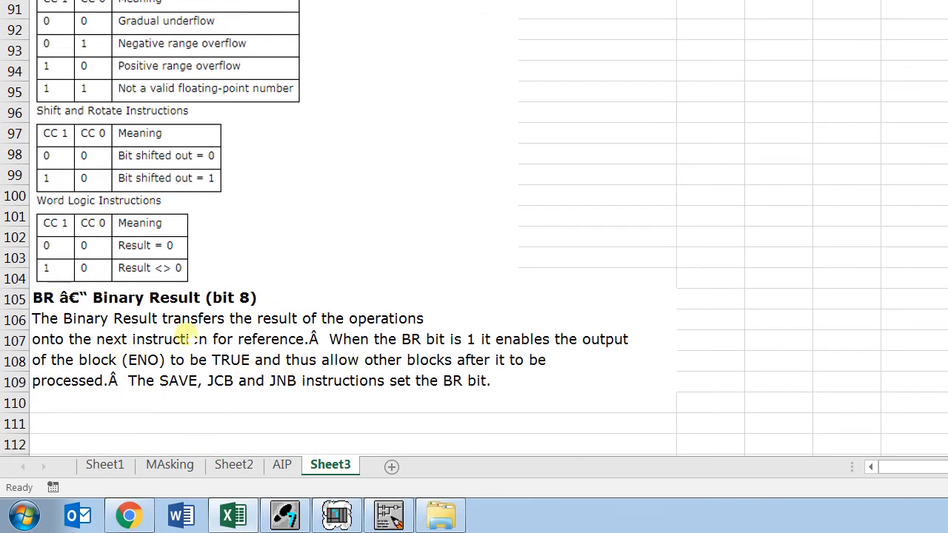
mouse_move(415, 360)
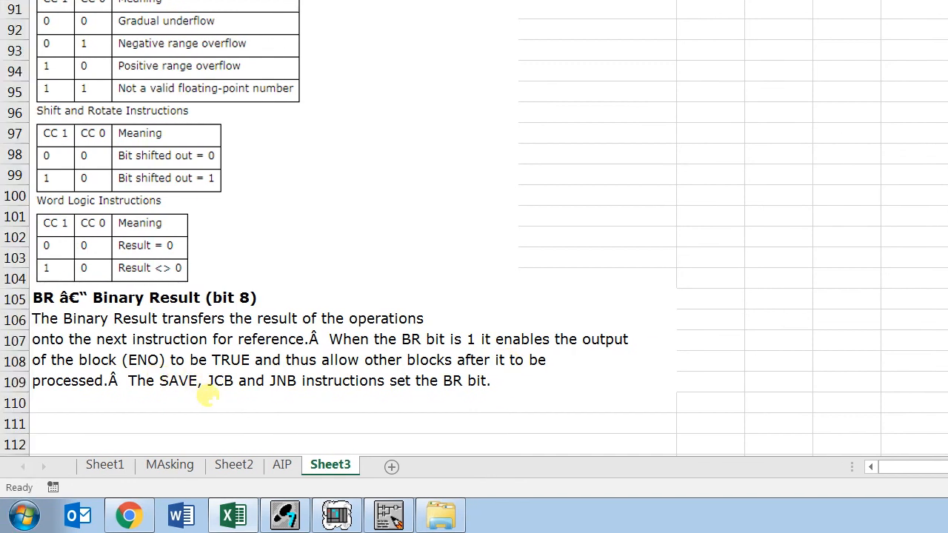
mouse_move(169, 408)
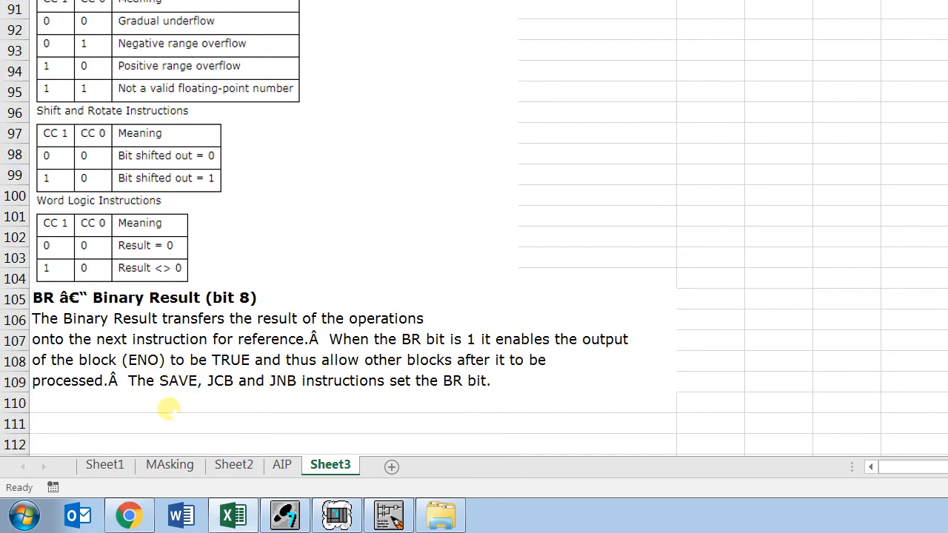
- Scroll Sheet3 back to the CC1/CC0 tables for comparison, math and overflow results
scroll("up", 3)
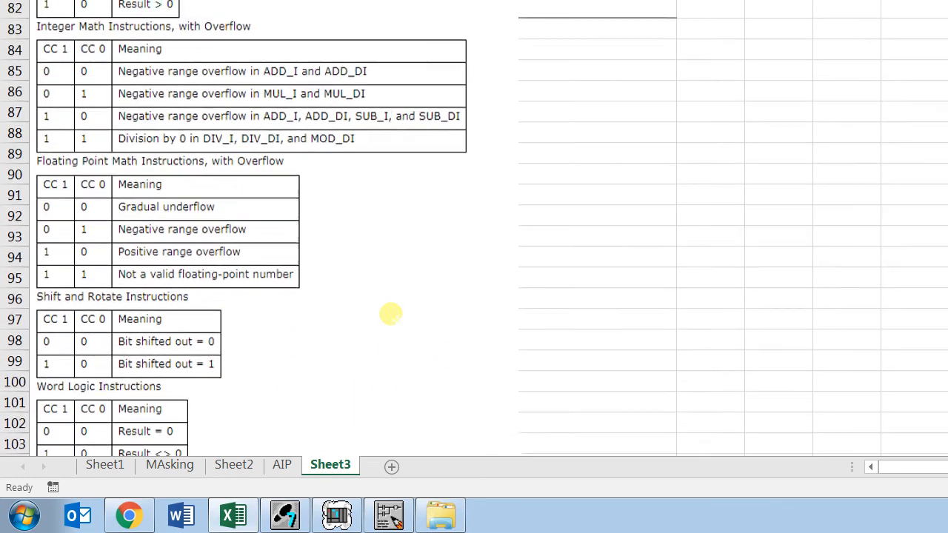
scroll("up", 3)
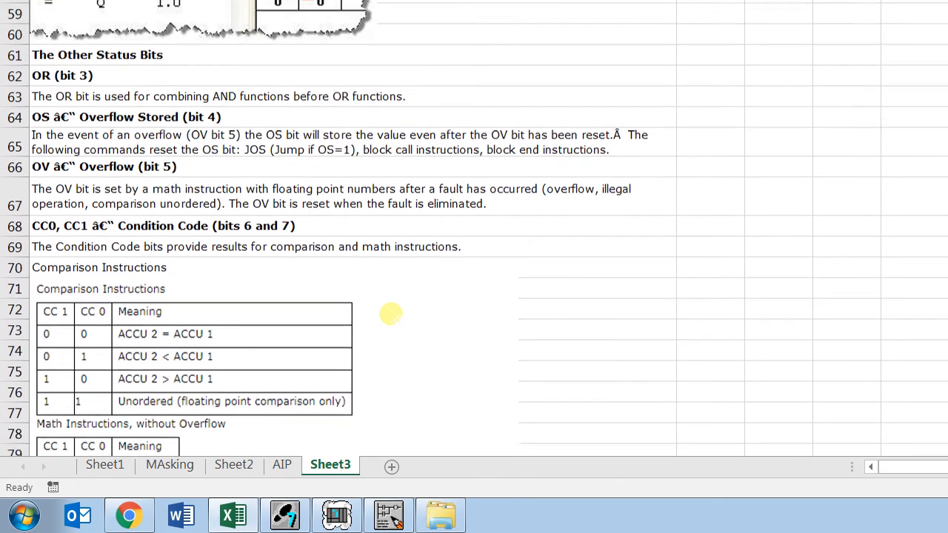
scroll("up", 3)
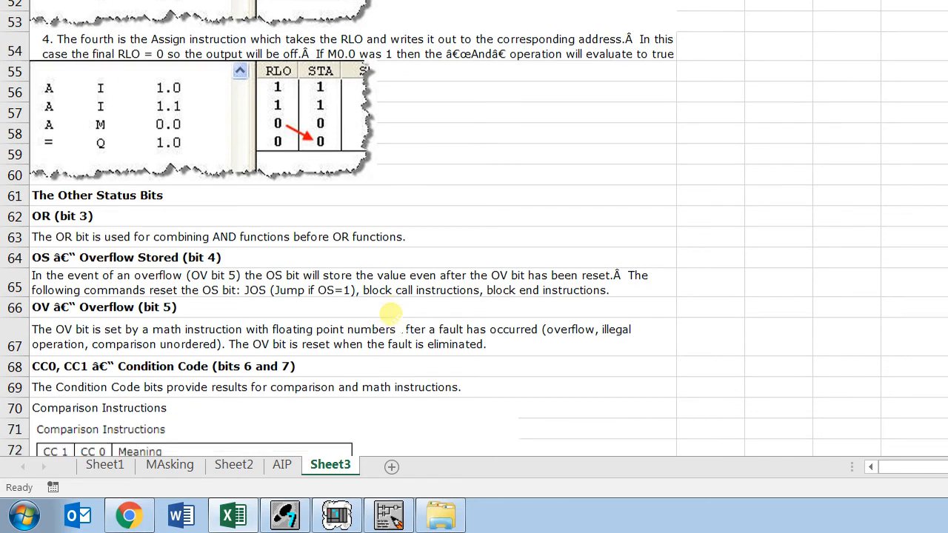
scroll("down", 3)
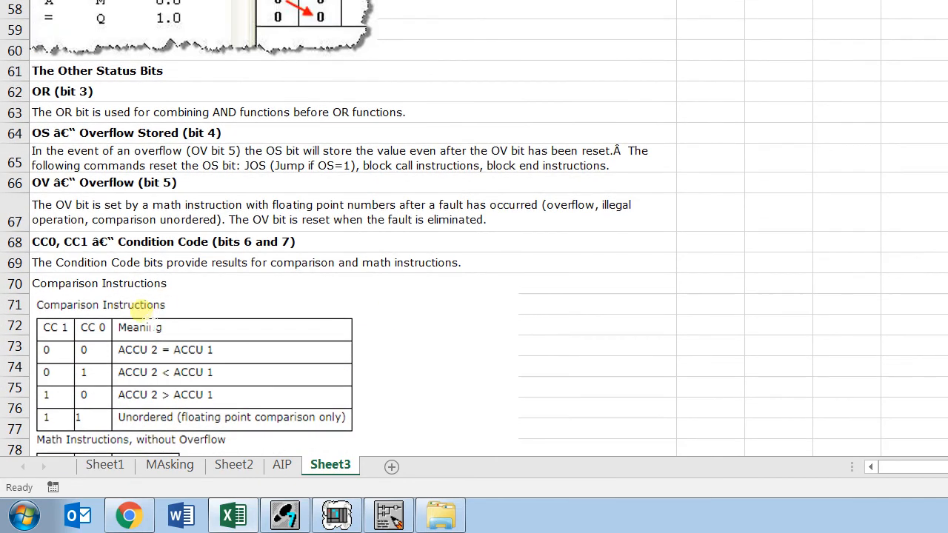
scroll("down", 3)
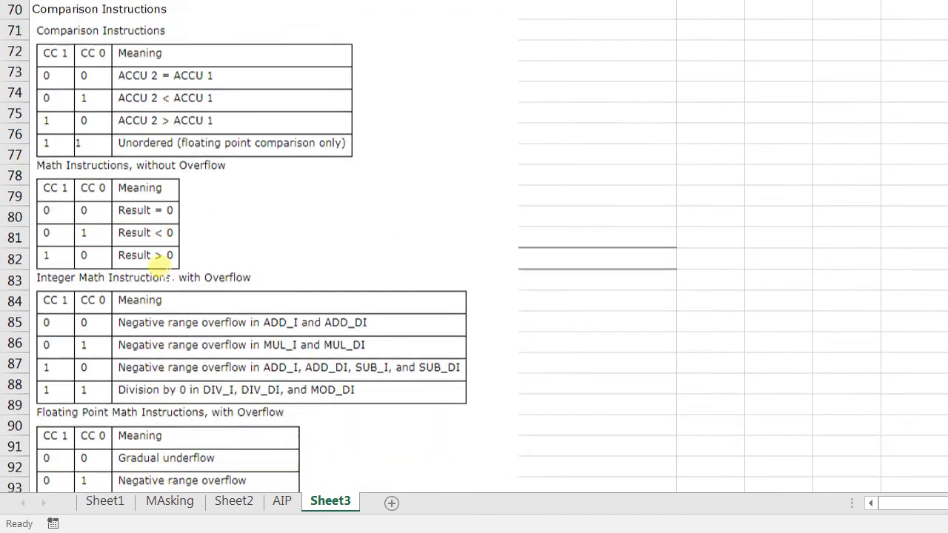
scroll("up", 3)
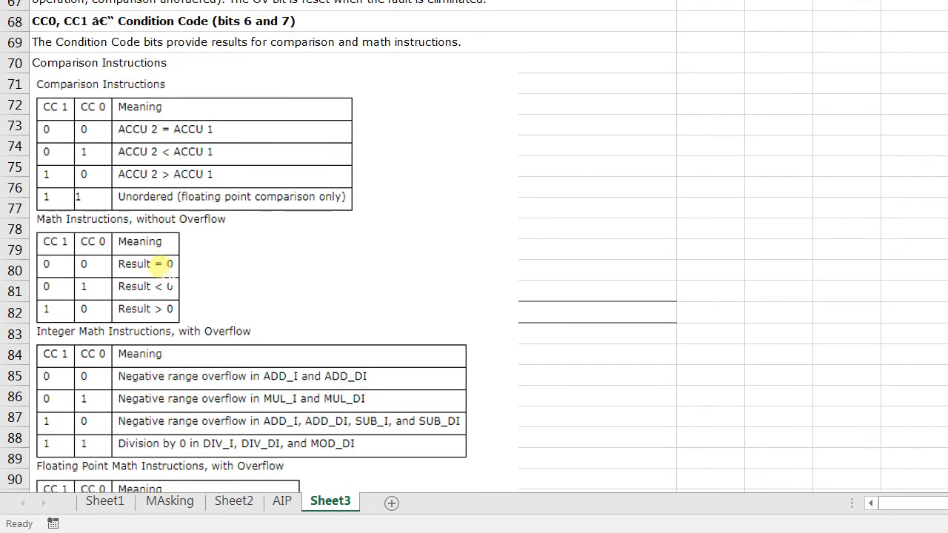
scroll("down", 3)
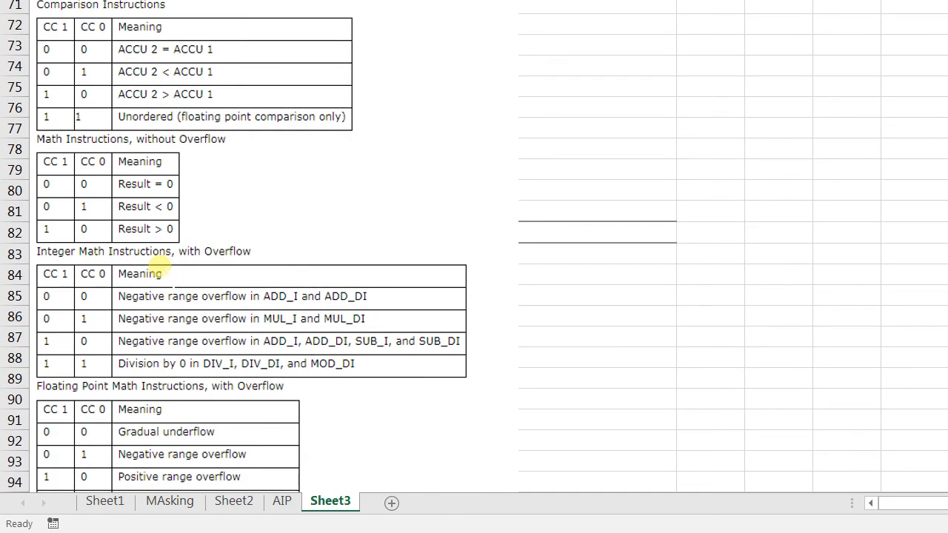
scroll("down", 3)
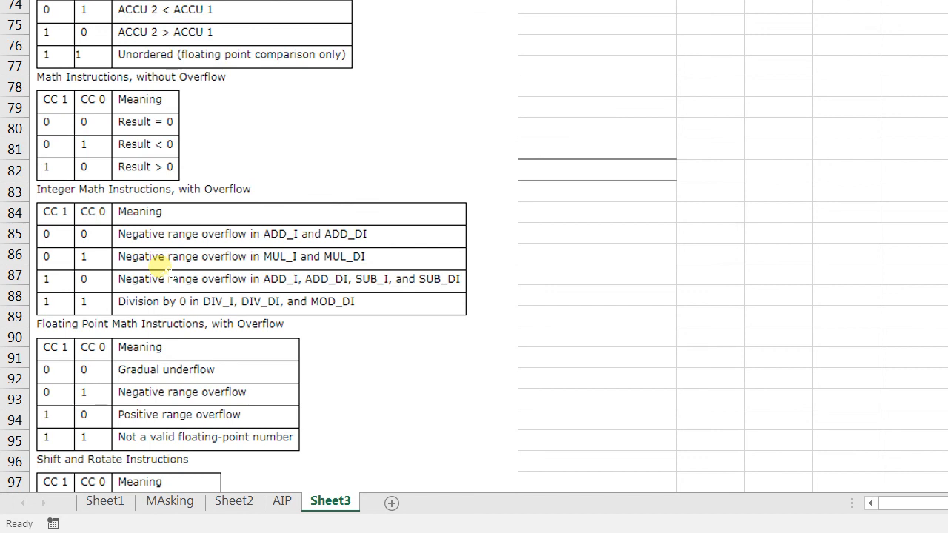